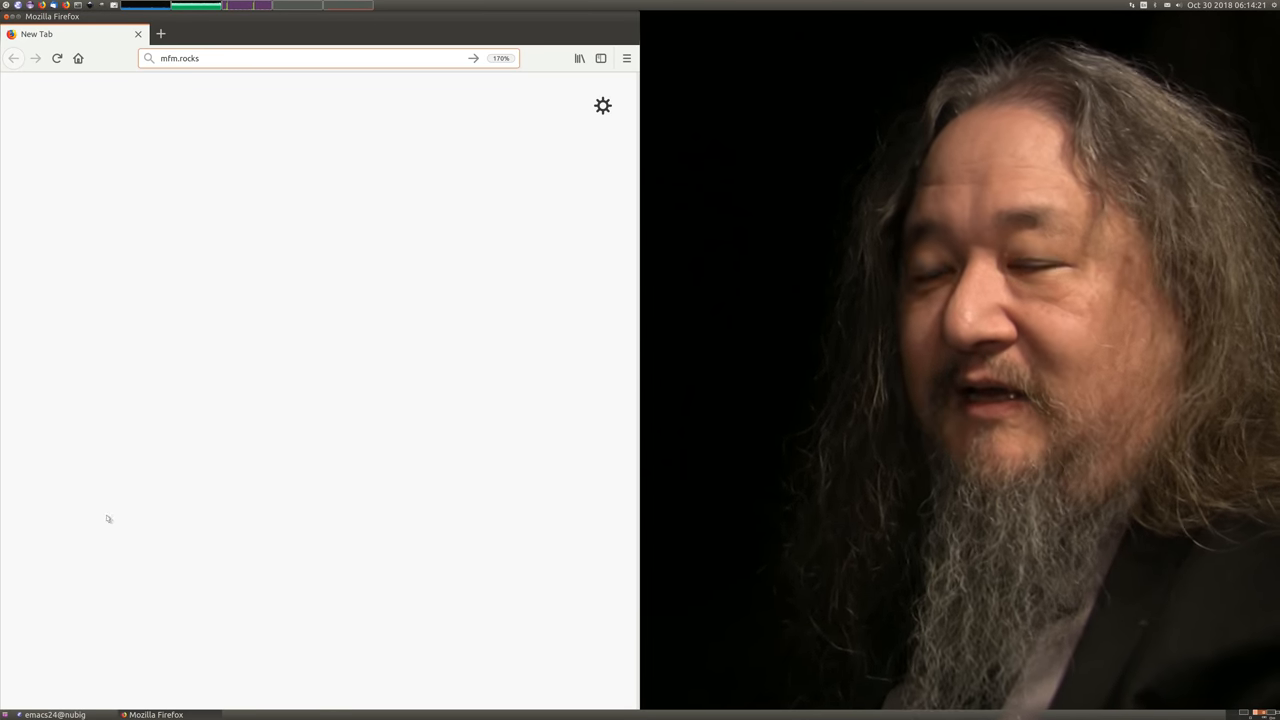
Load the mfm.rocks site in the Firefox tab
key("Return")
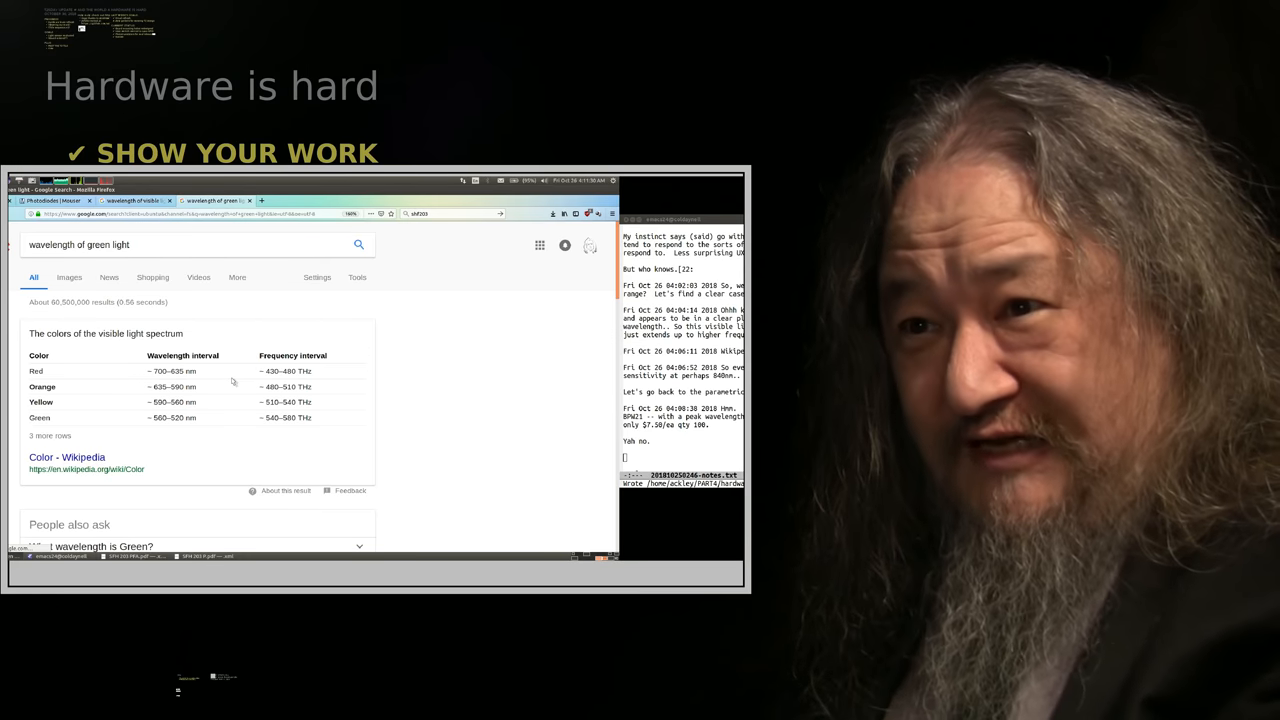
mouse_move(157, 424)
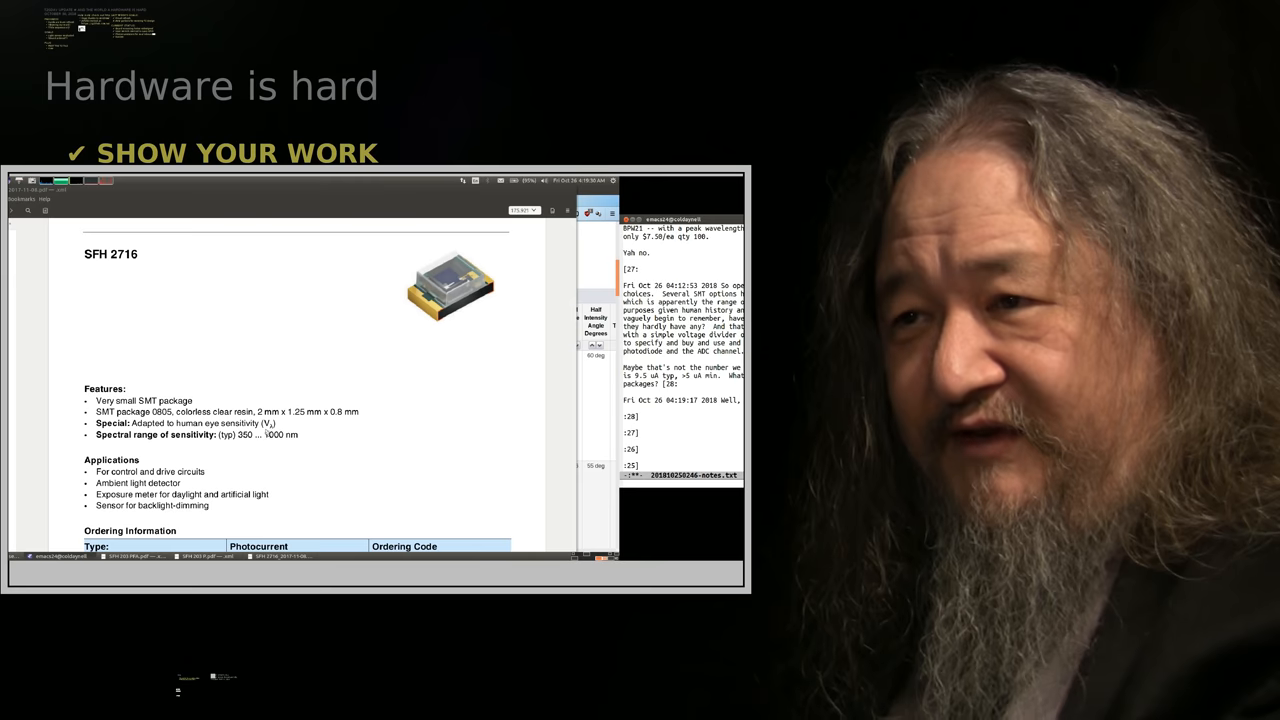
mouse_move(285, 445)
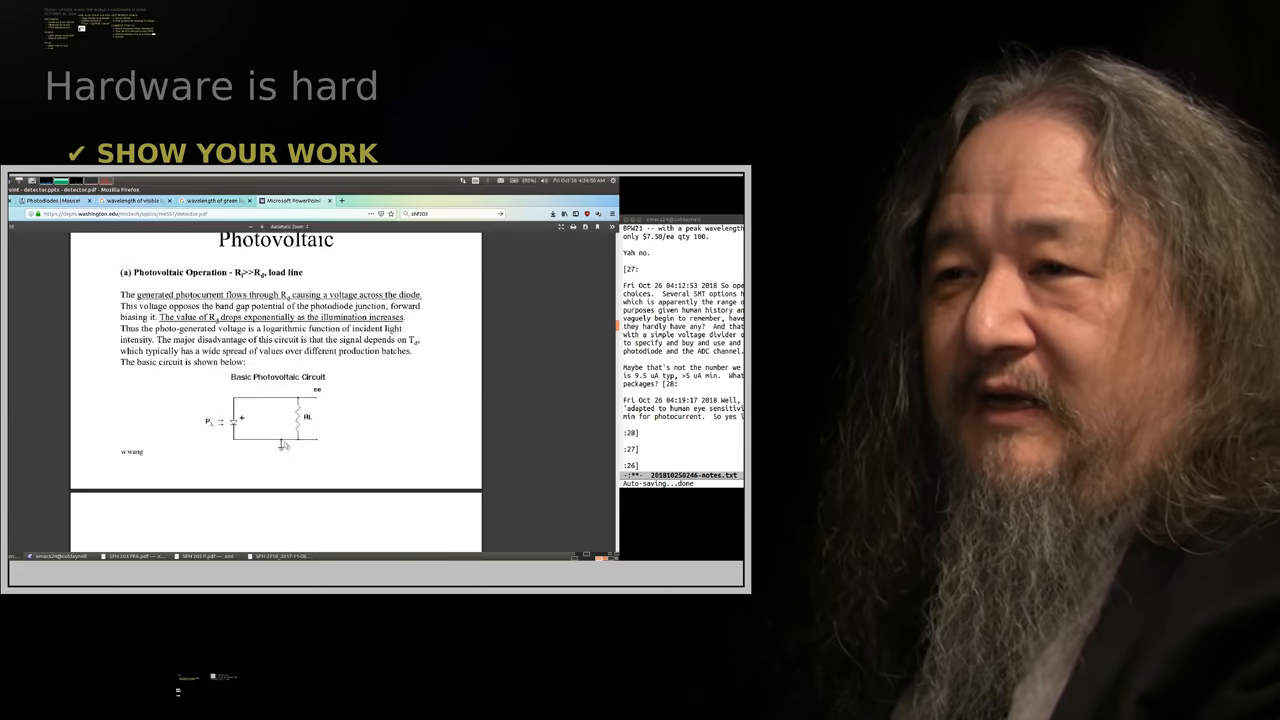
Scroll down the detector.pdf photovoltaic page
scroll("down", 3)
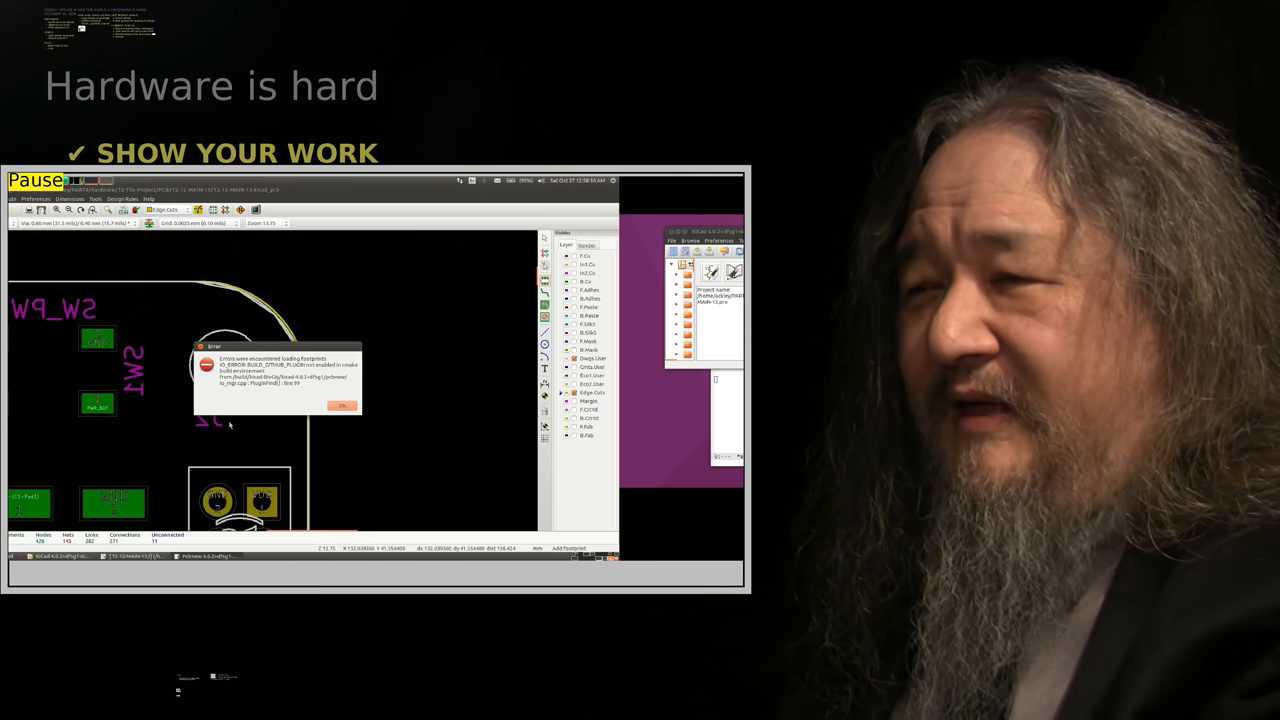
Dismiss the footprint loading error and scroll through the M3 hex spacer datasheet
left_click(342, 405)
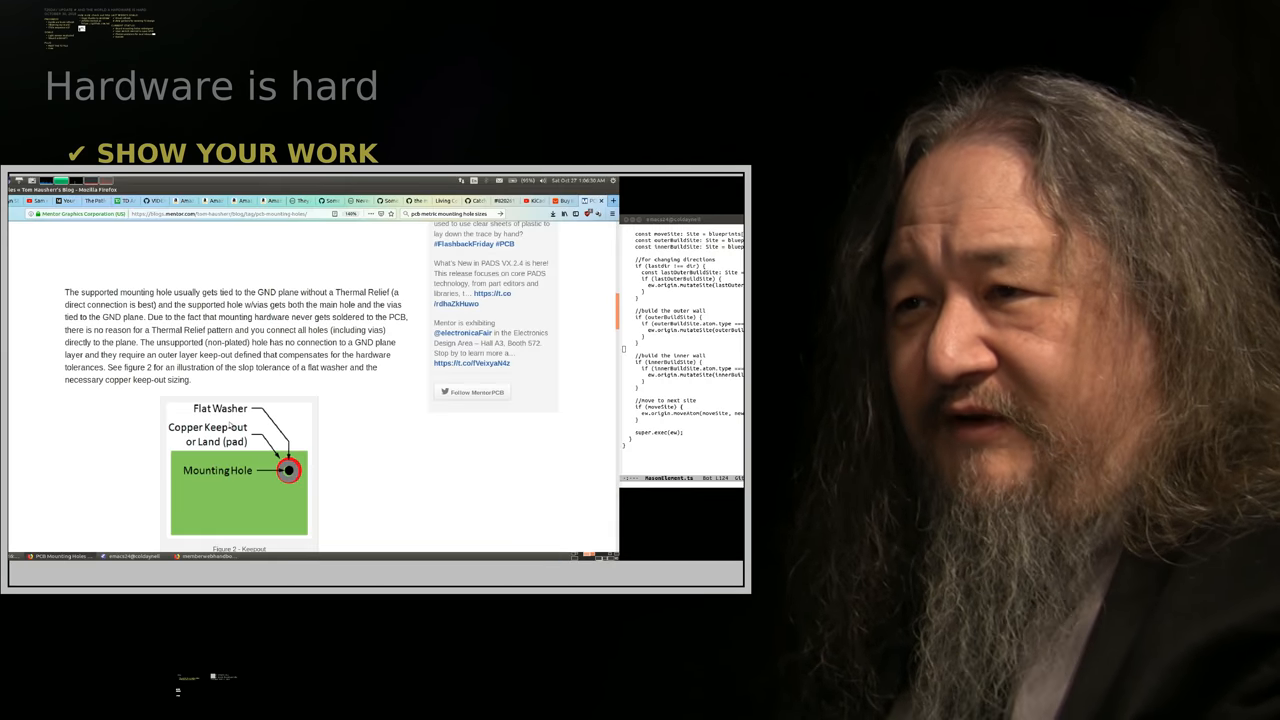
scroll("down", 3)
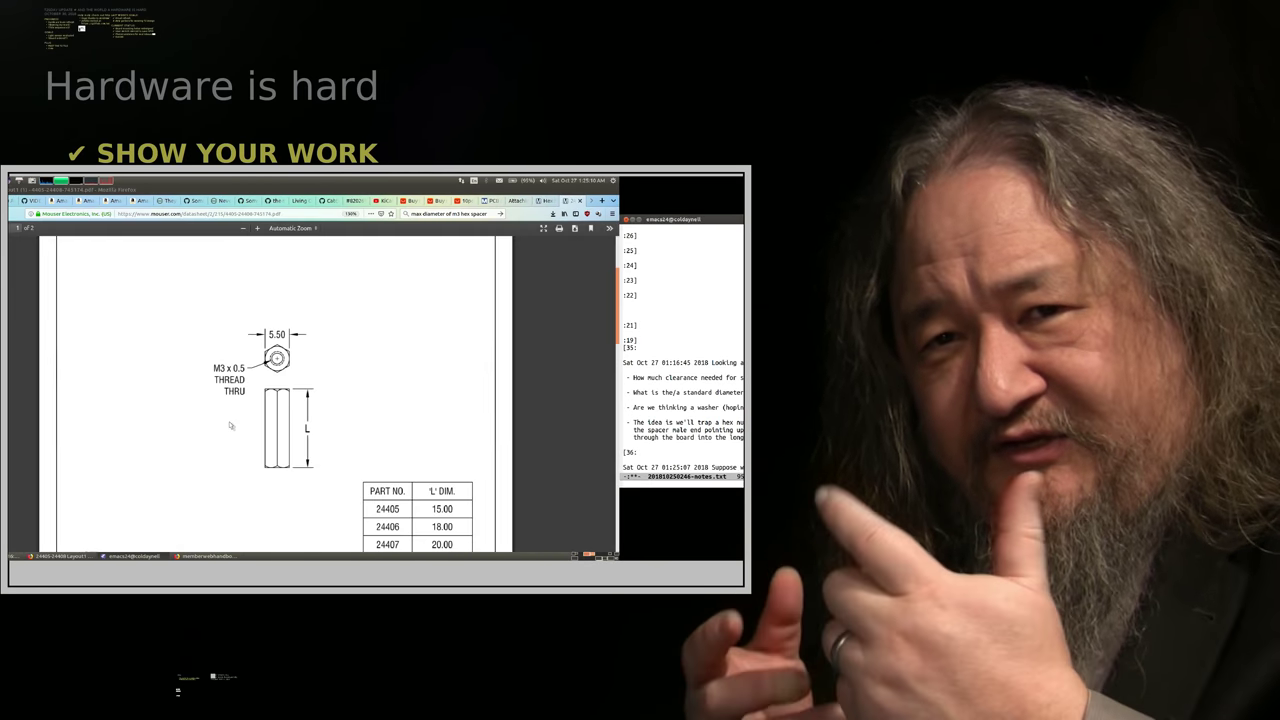
scroll("down", 3)
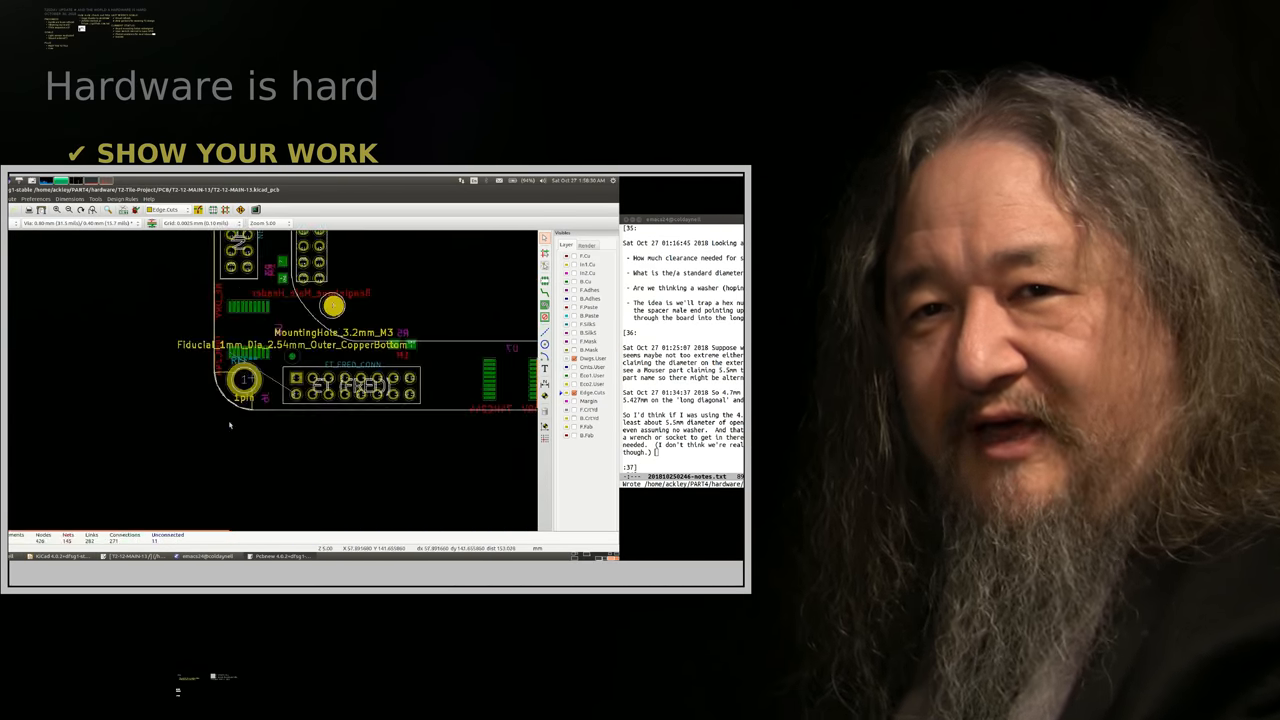
Check an Edge.Cuts line's start and end coordinates, then close its properties
scroll("up", 3)
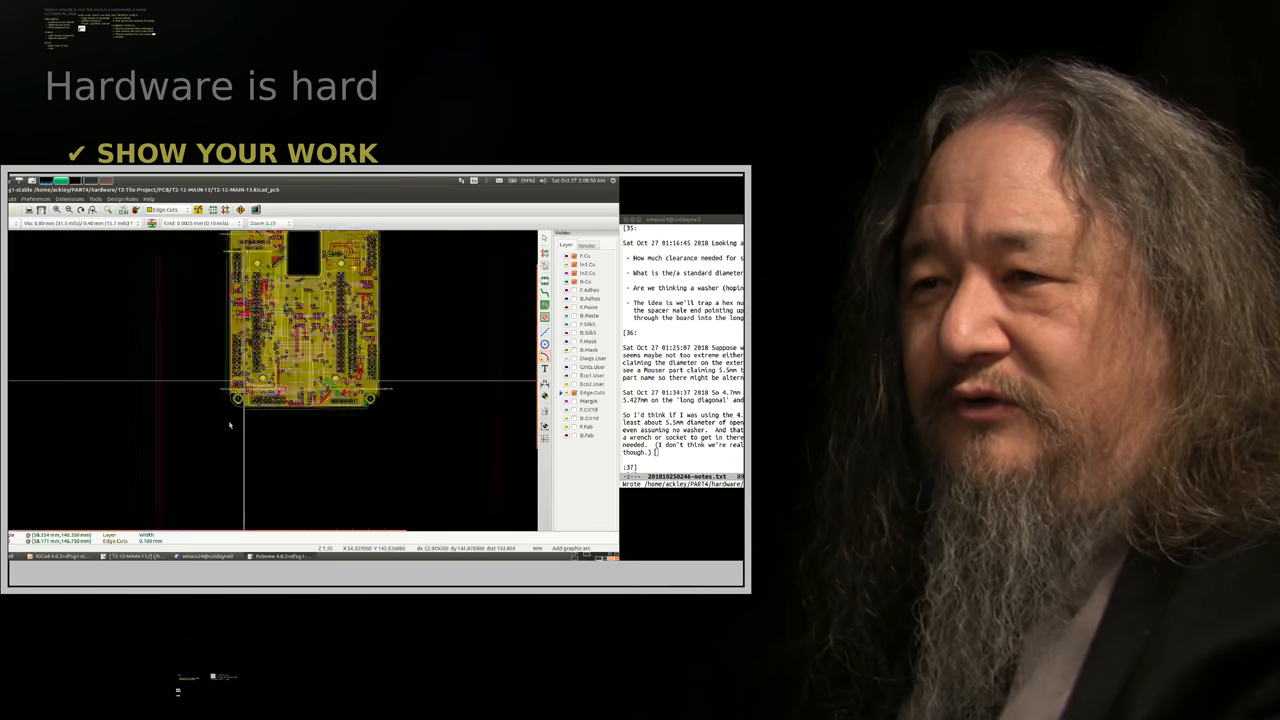
scroll("up", 3)
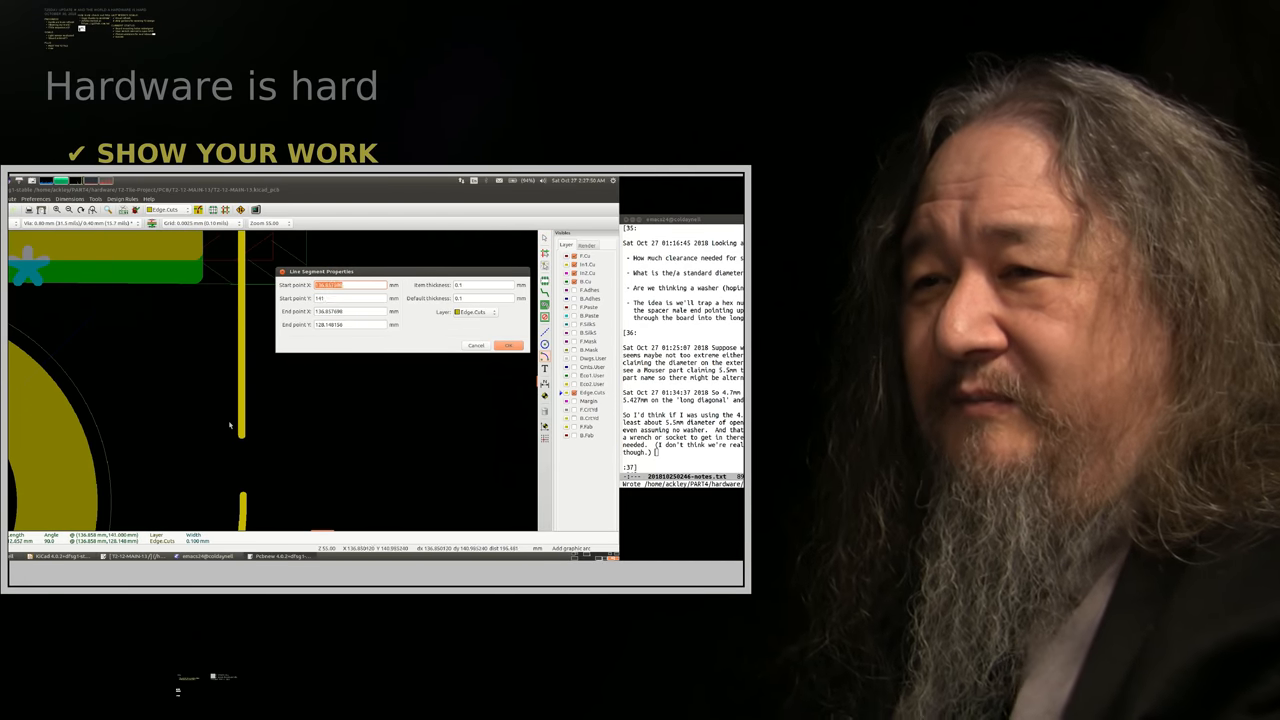
left_click(509, 345)
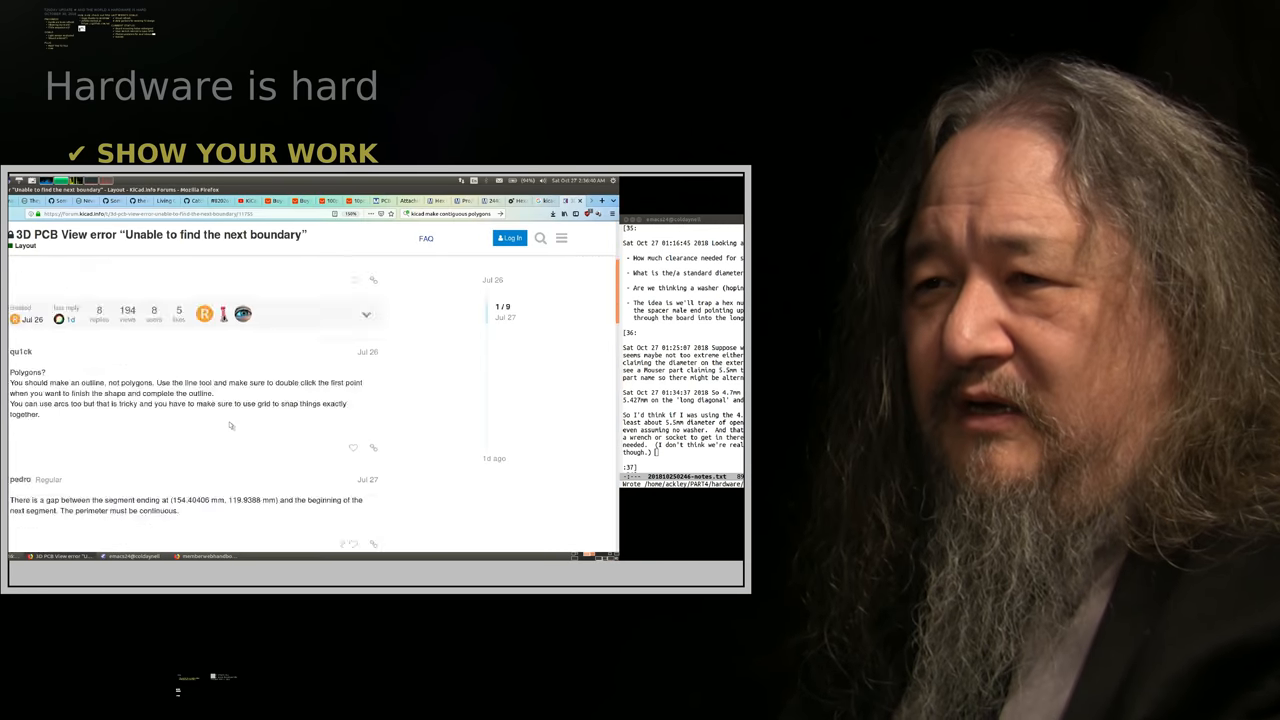
Scroll the KiCad forum thread on the 'Unable to find the next boundary' error
scroll("down", 3)
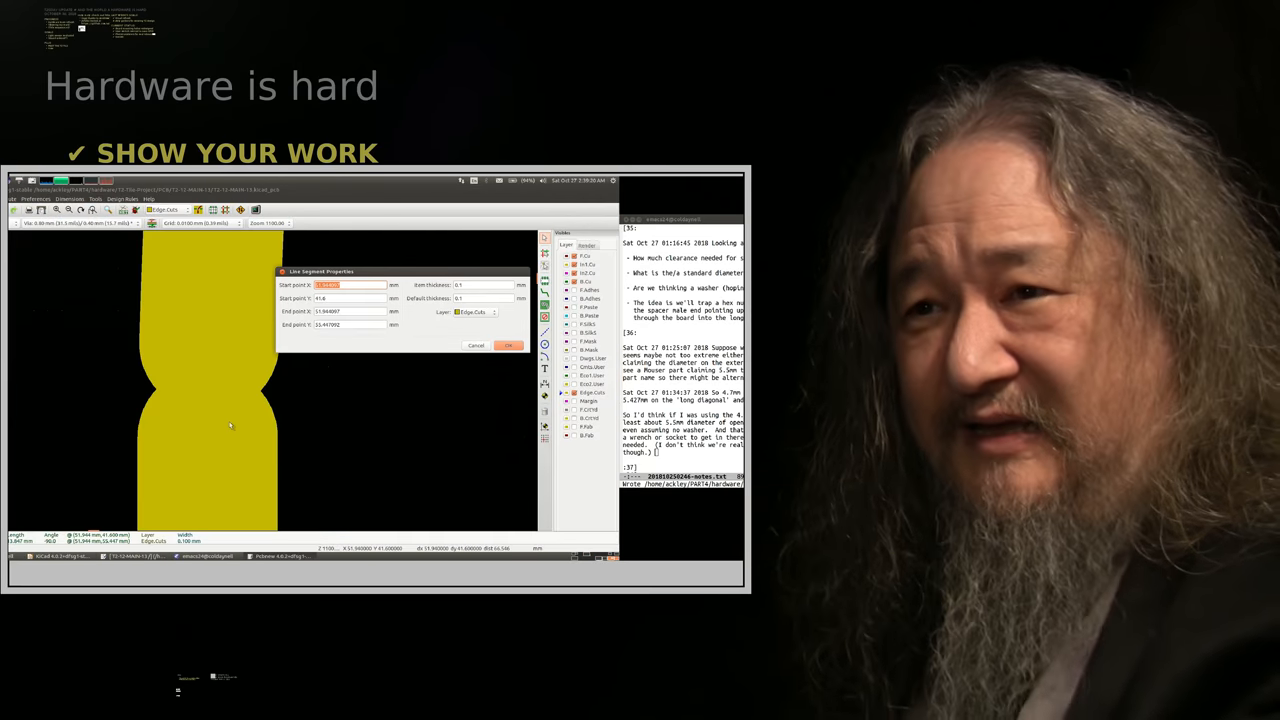
Dismiss the board outline error and edit the Edge.Cuts line's start point coordinates
left_click(508, 345)
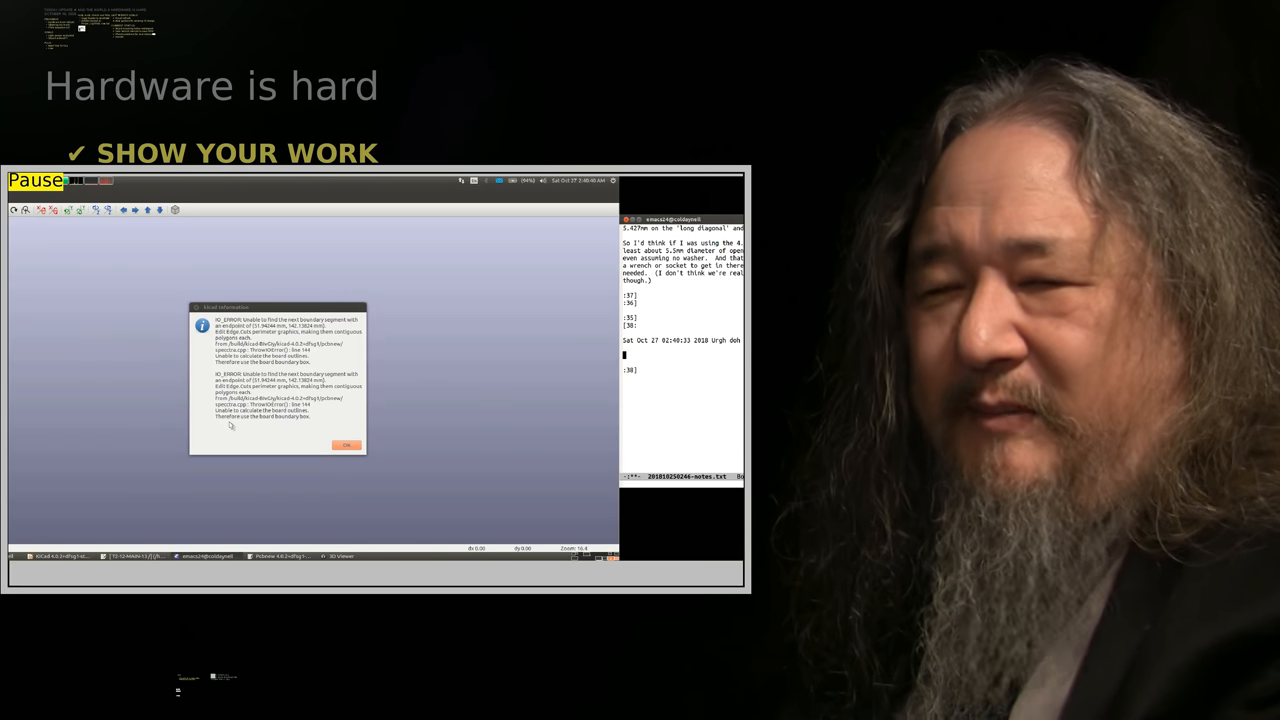
left_click(346, 444)
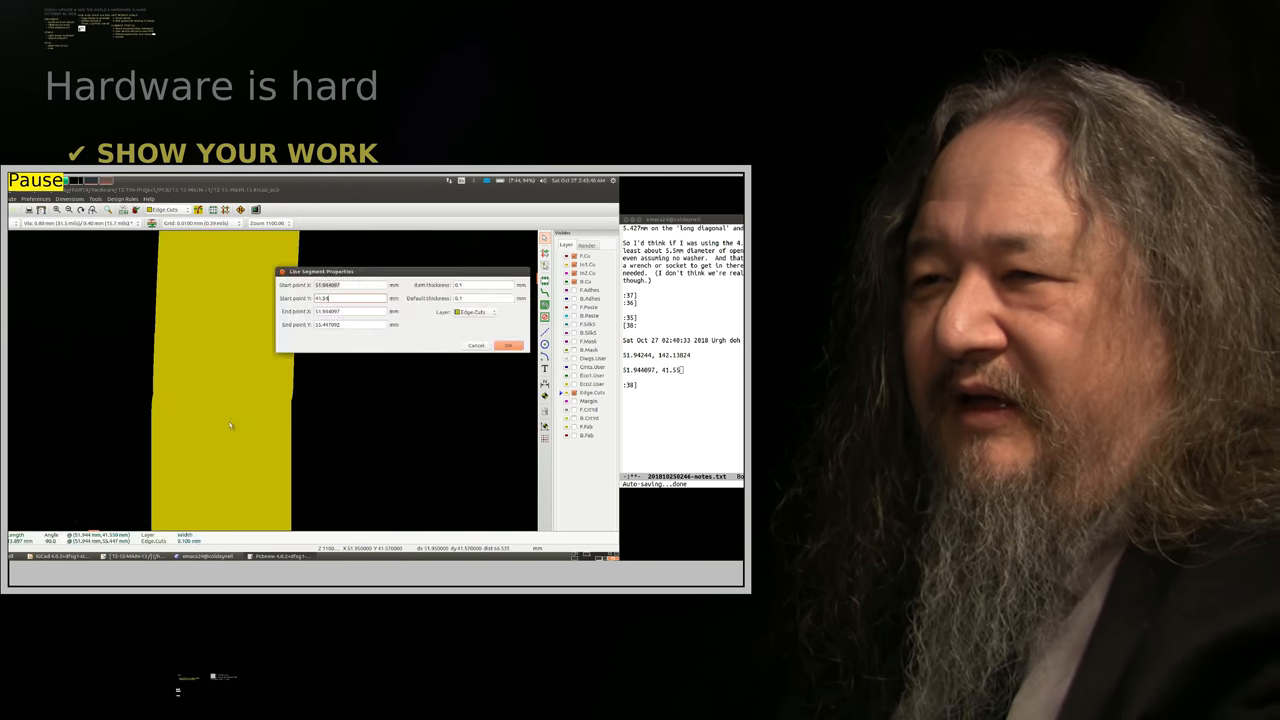
left_click(508, 345)
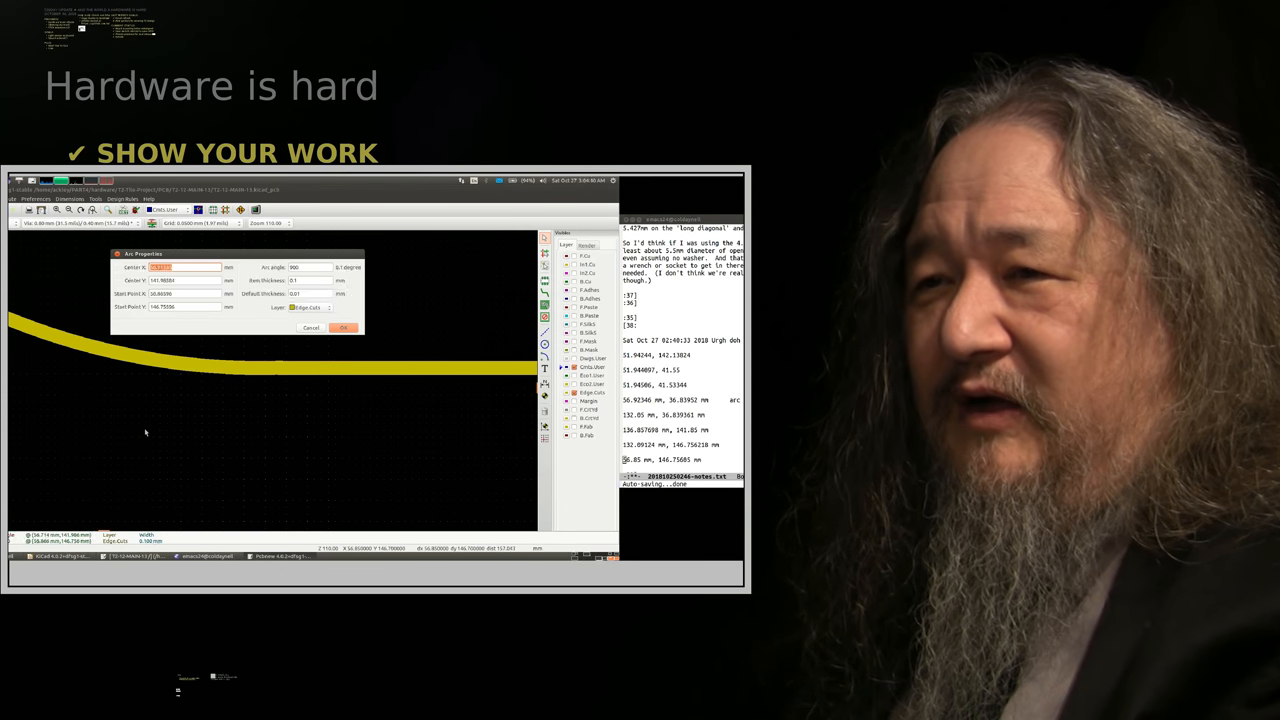
Apply the arc's corrected coordinates and log the keepout-segment error in the notes
left_click(344, 328)
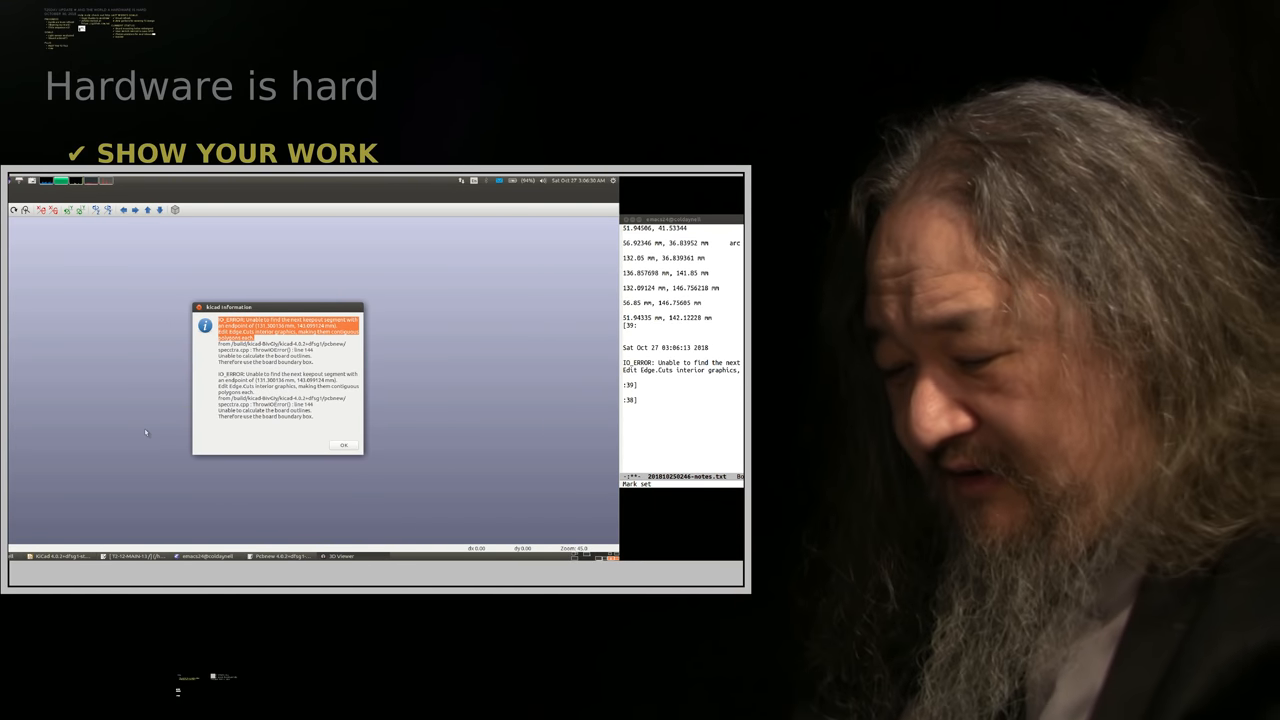
left_click(343, 444)
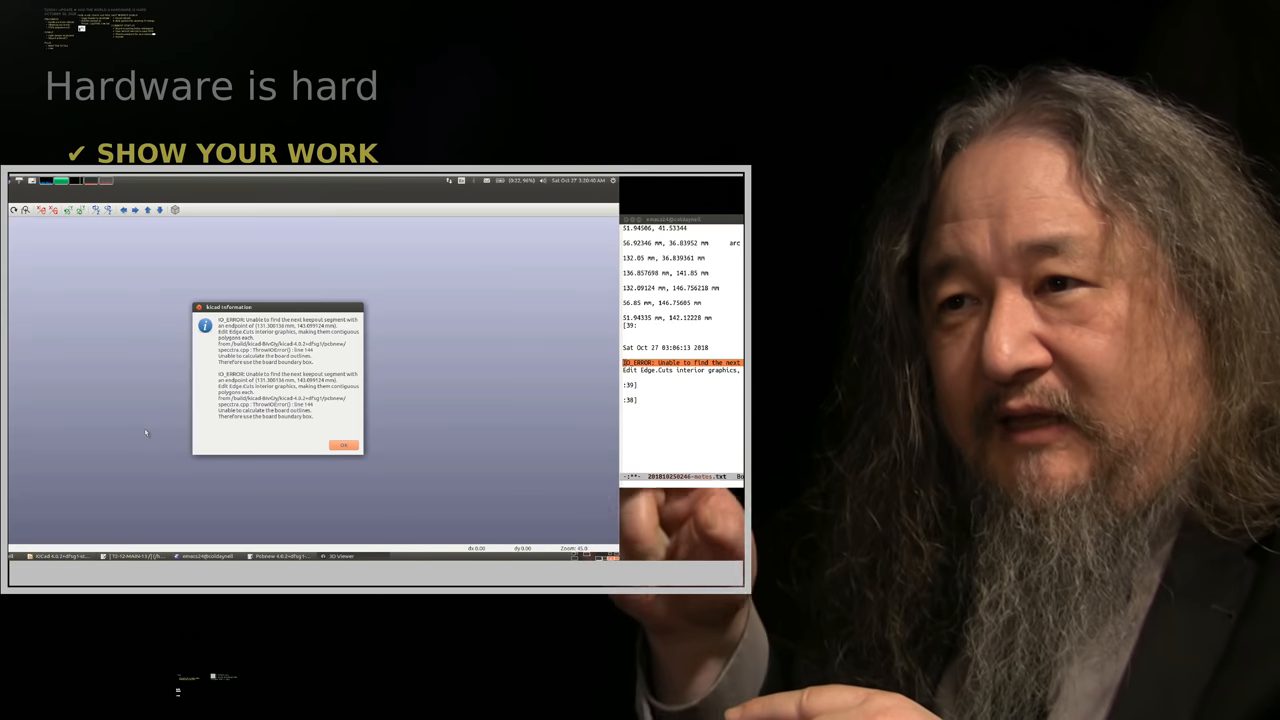
right_click(238, 378)
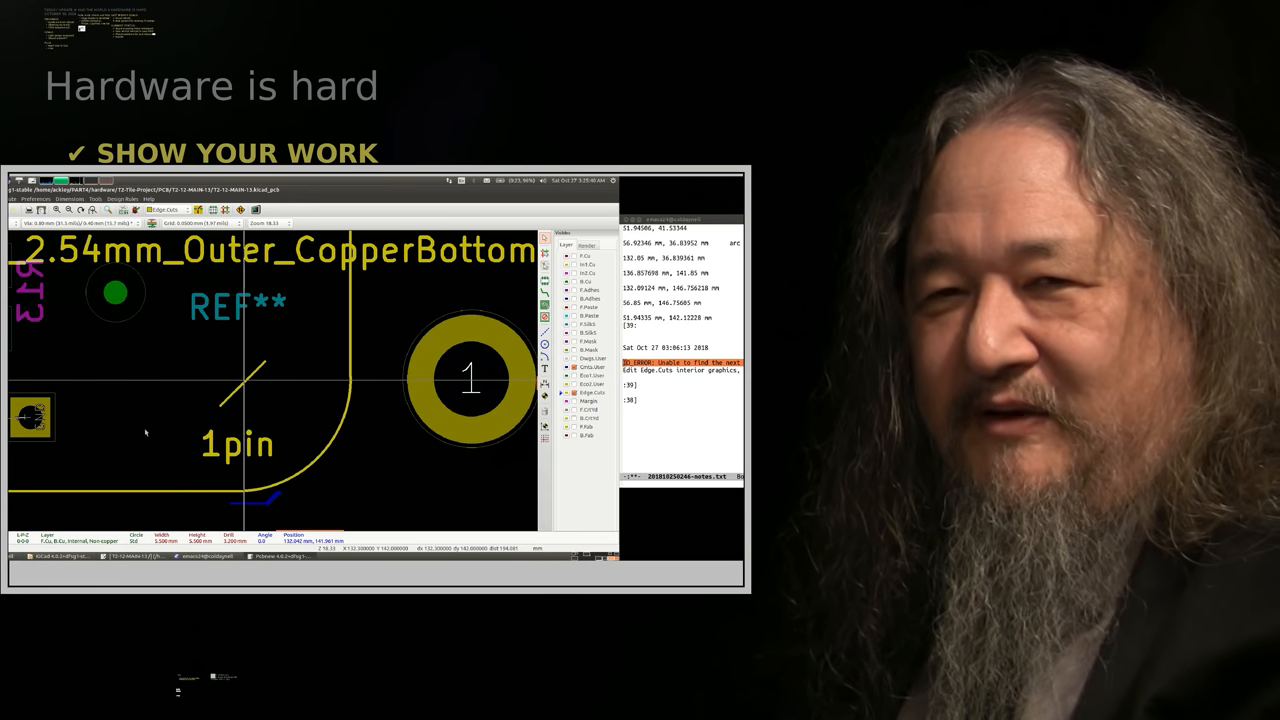
mouse_move(312, 404)
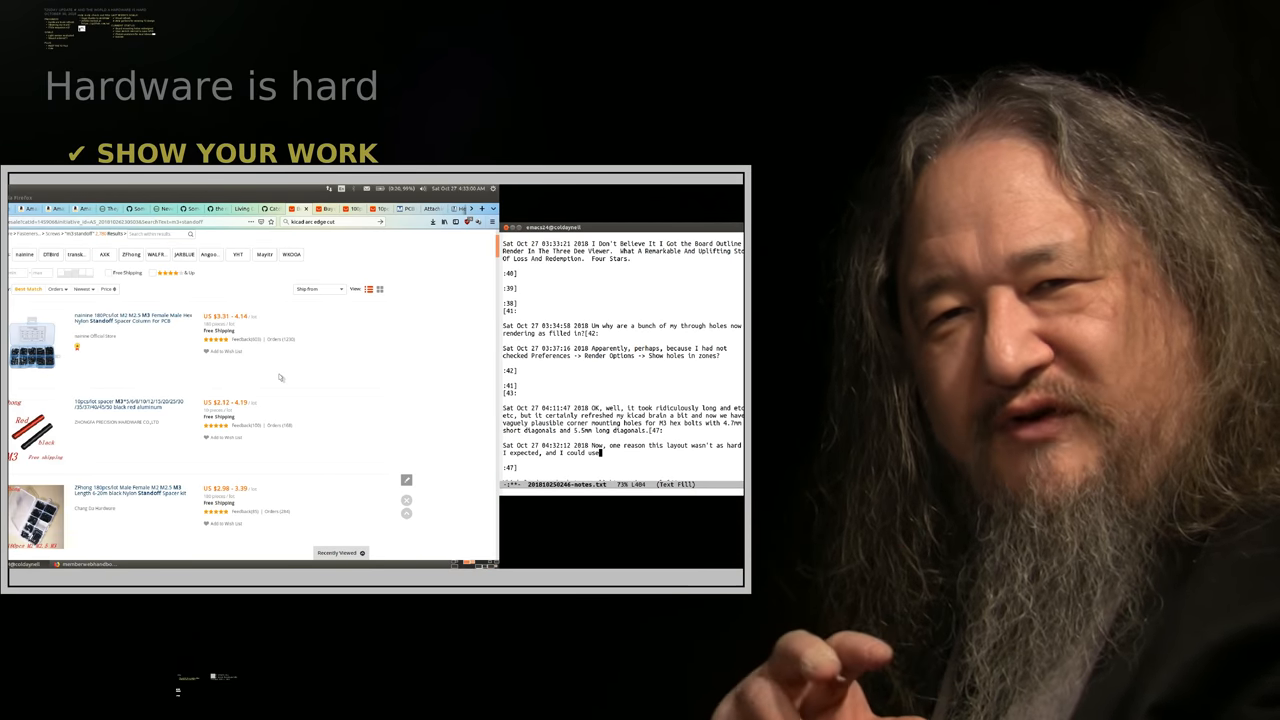
Scroll through AliExpress results for M3 nylon standoffs
scroll("down", 3)
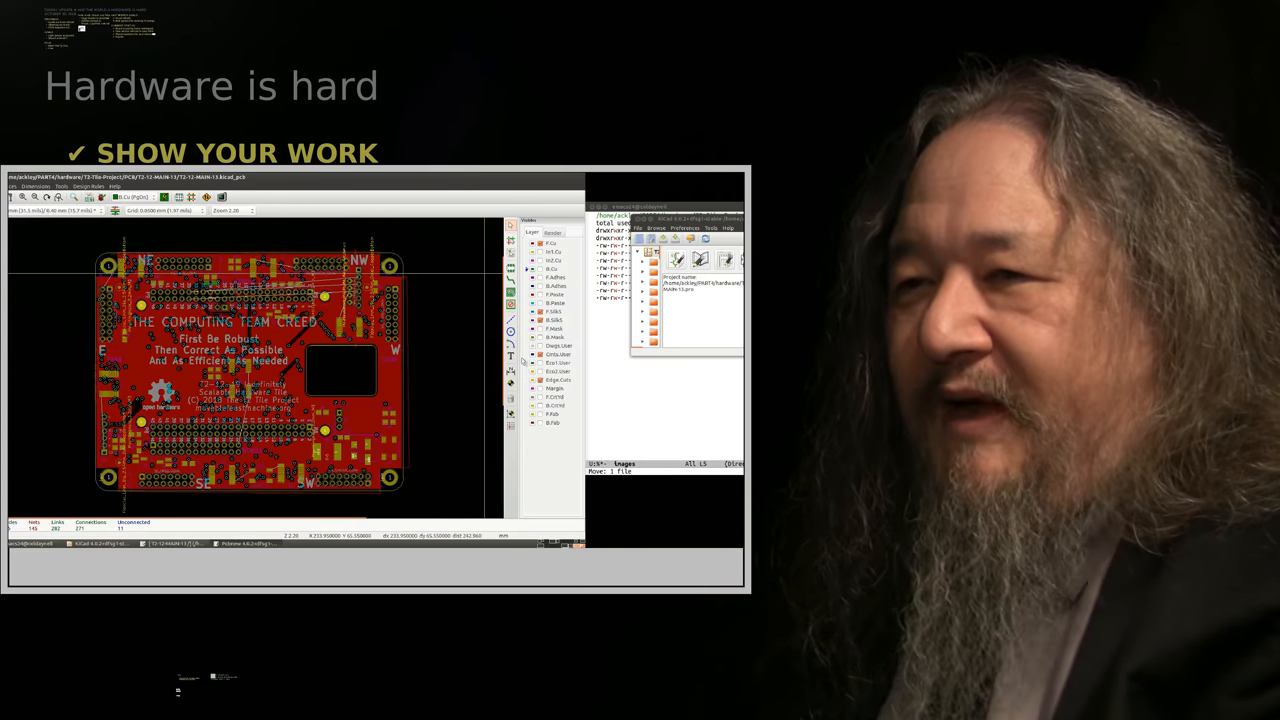
Zoom into the traces near the TXDAT labels and bring up the DRC settings
scroll("up", 3)
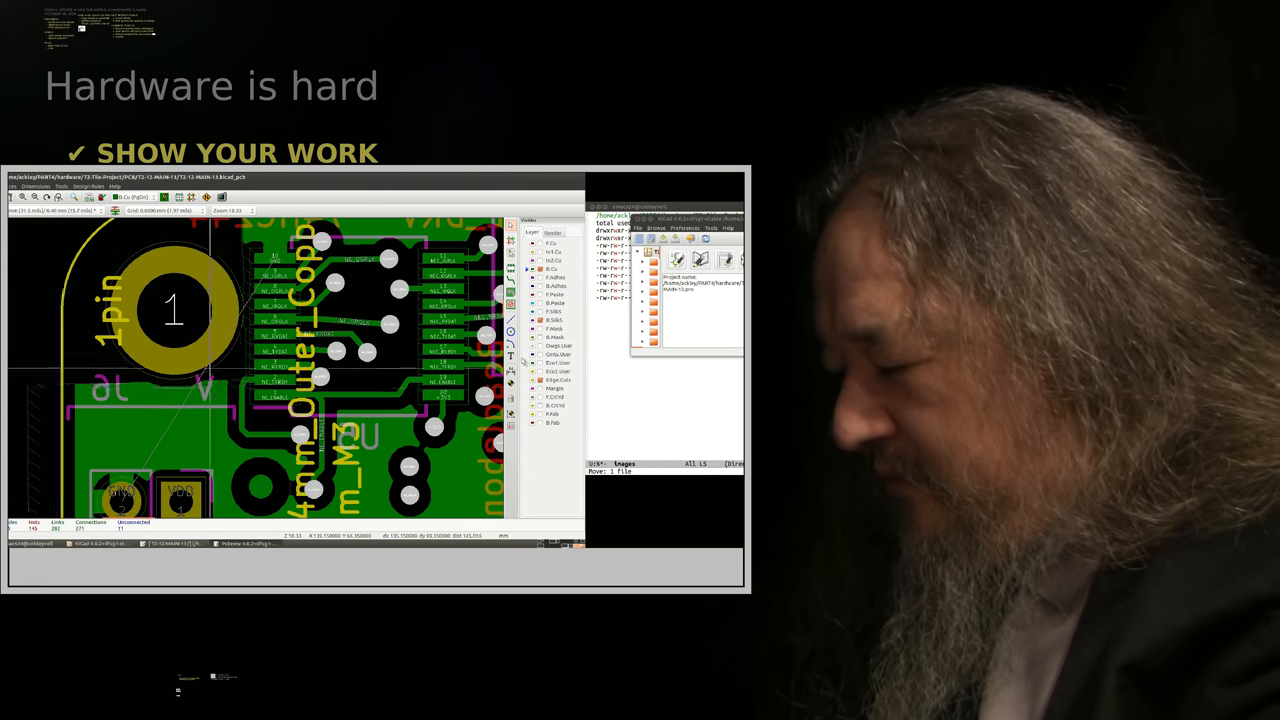
right_click(185, 315)
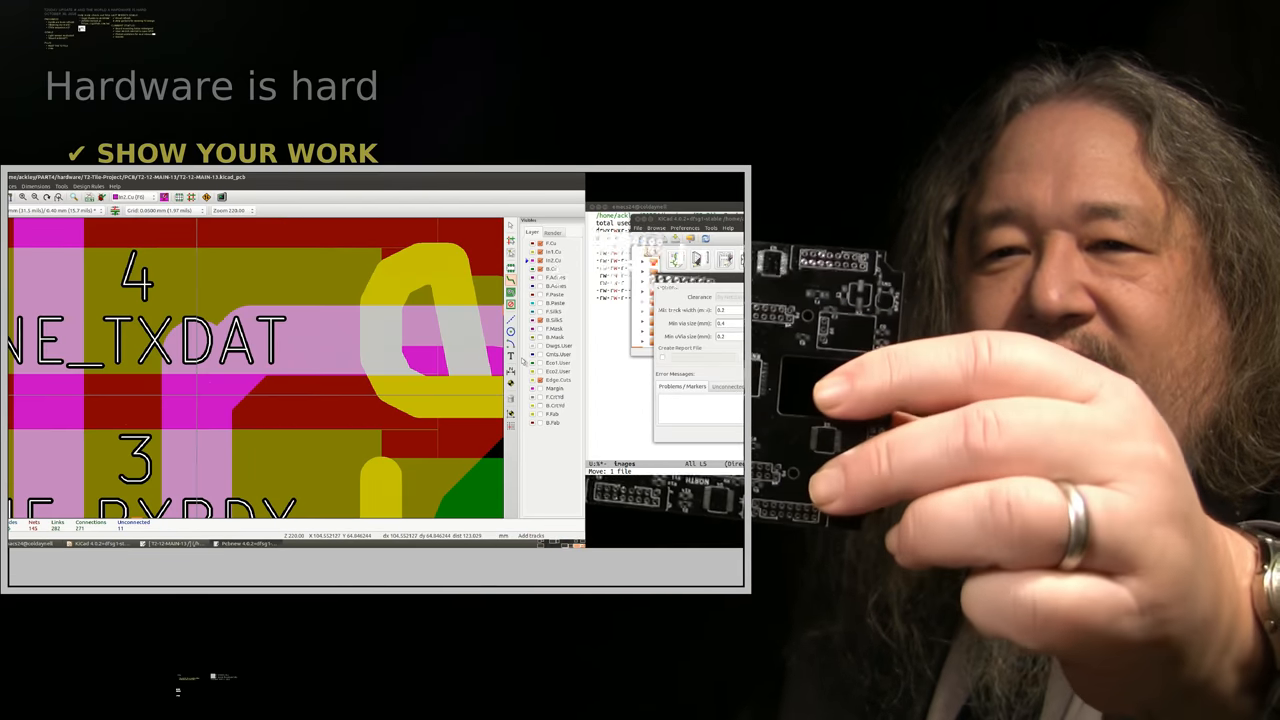
right_click(225, 360)
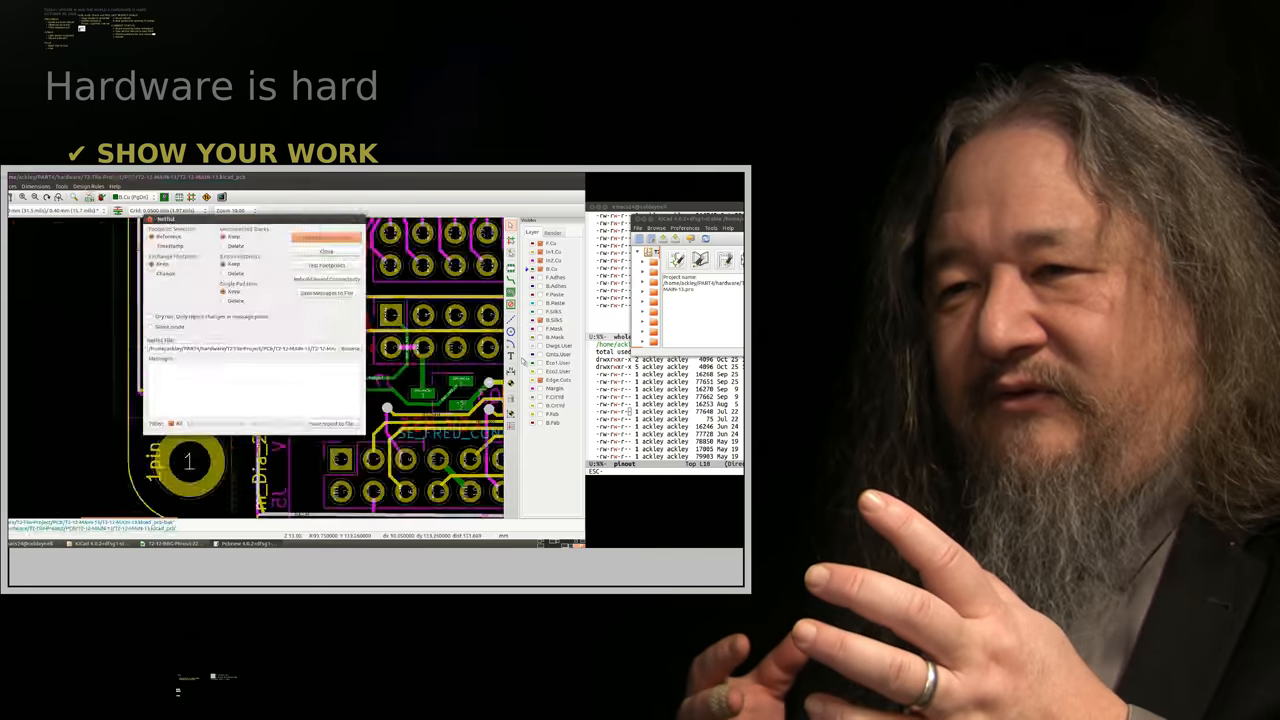
Close the Netlist dialog and view the routed traces around the vias
right_click(250, 400)
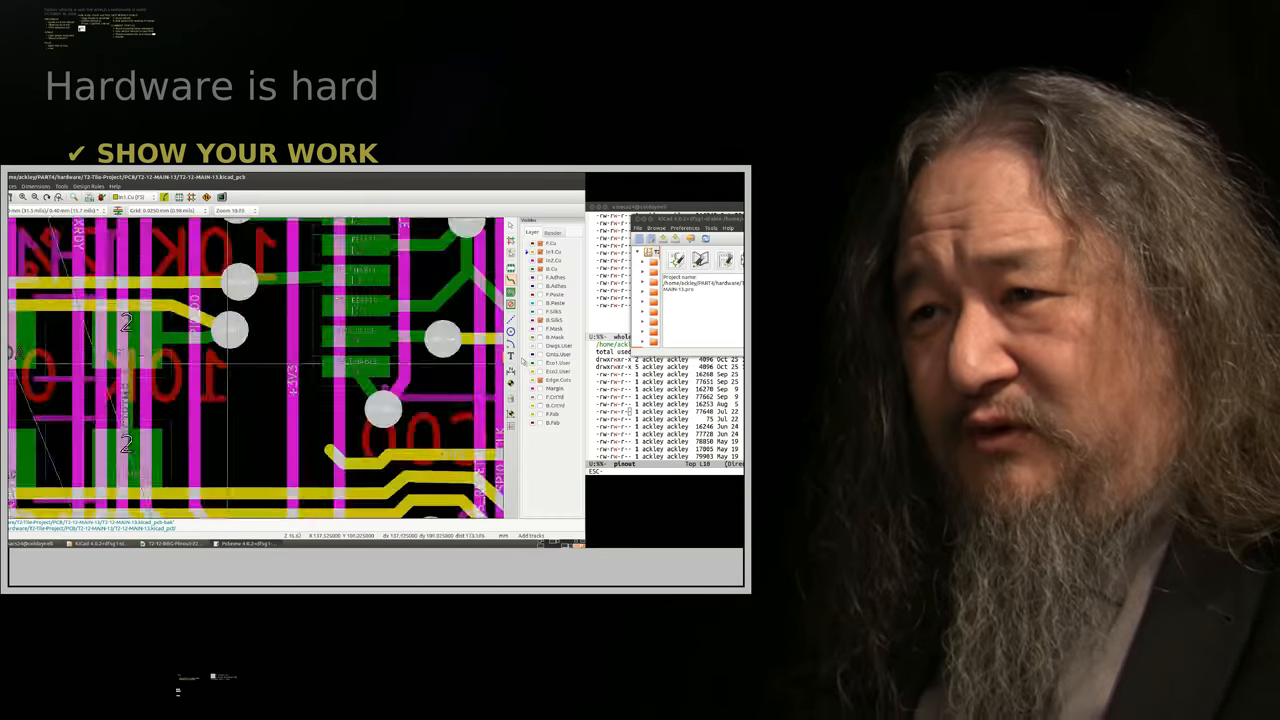
Inspect the B.Cu bottom-layer traces, then bring up the SparkFun TEMT6000 hookup guide
right_click(270, 305)
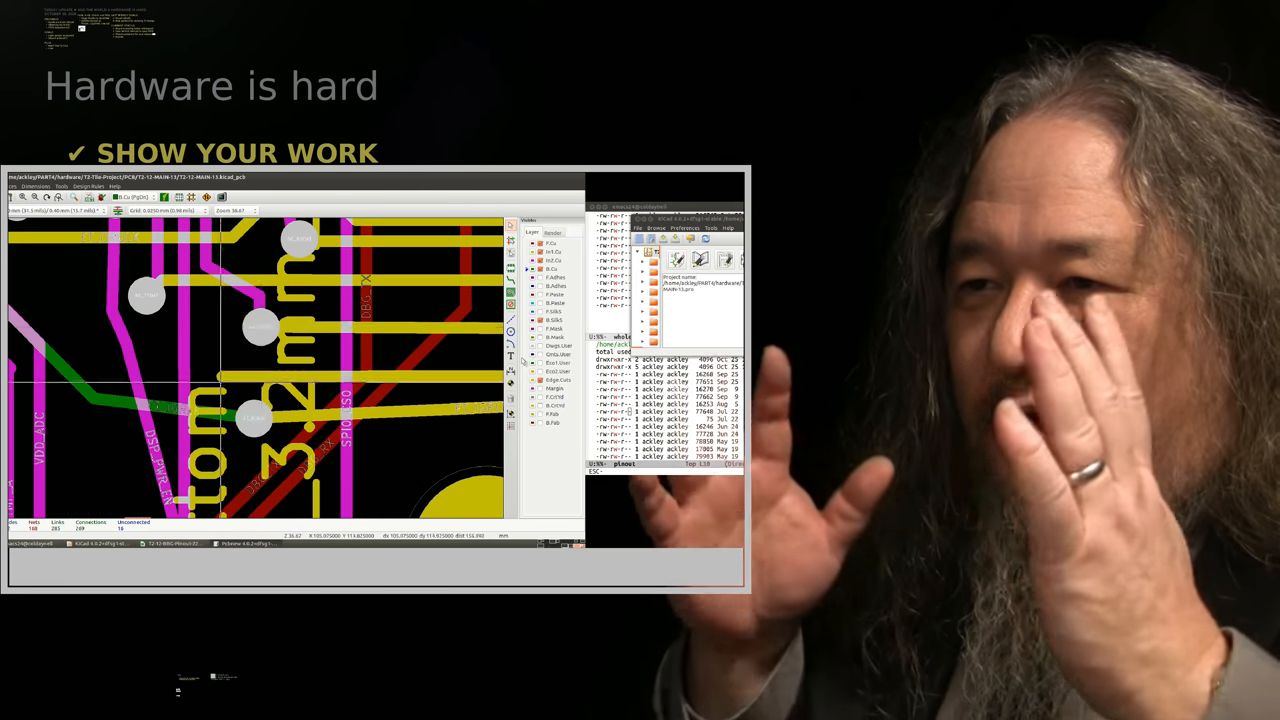
right_click(200, 370)
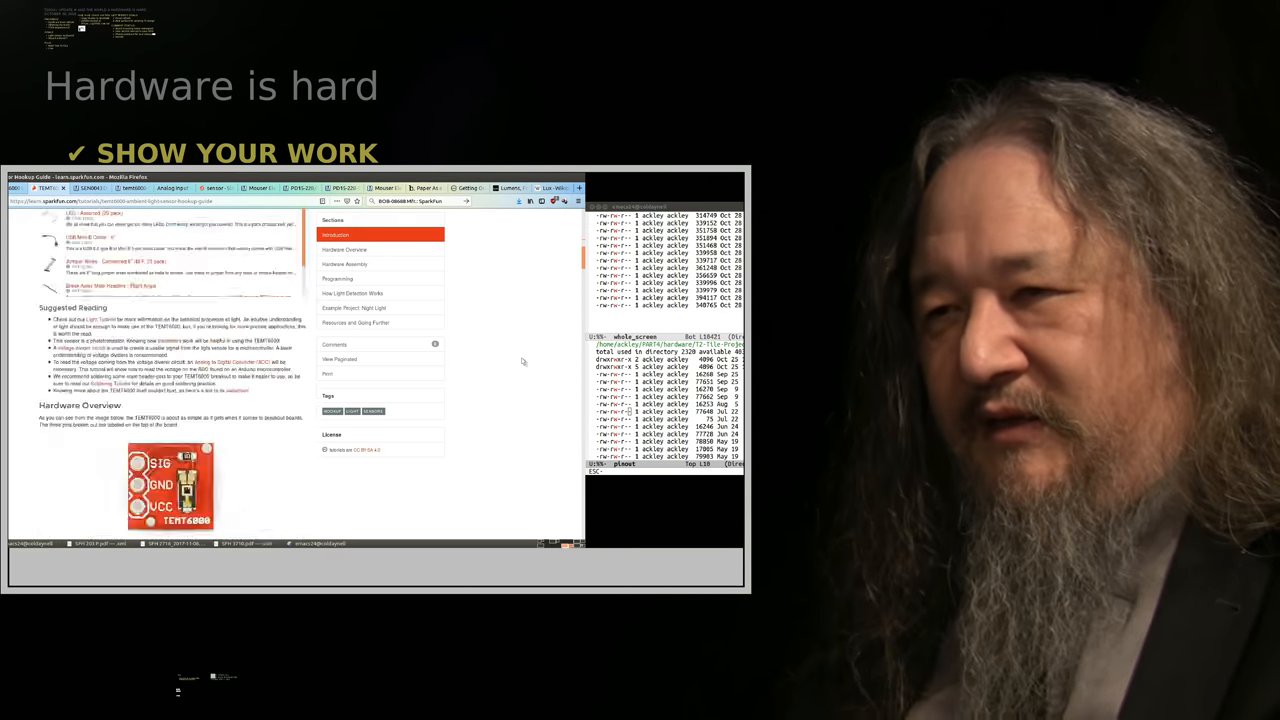
Read the current netlist into the T2 board and confirm the non-undoable update
left_click(354, 307)
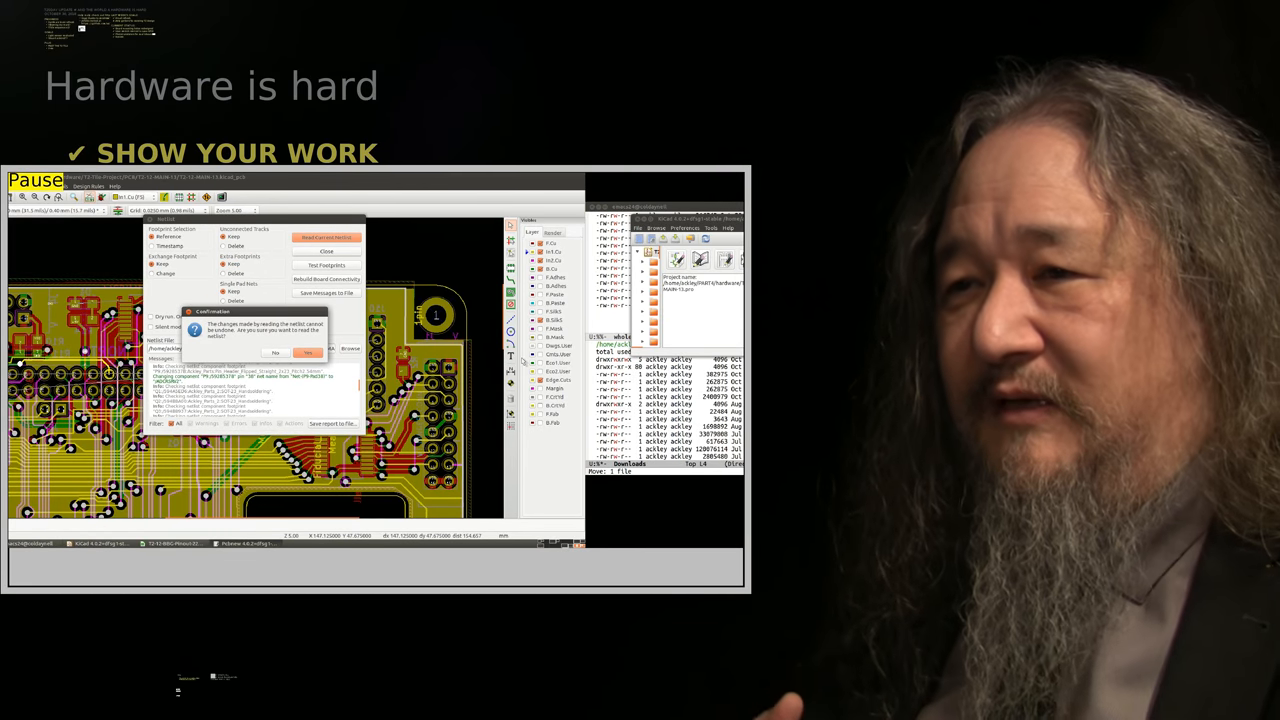
left_click(308, 352)
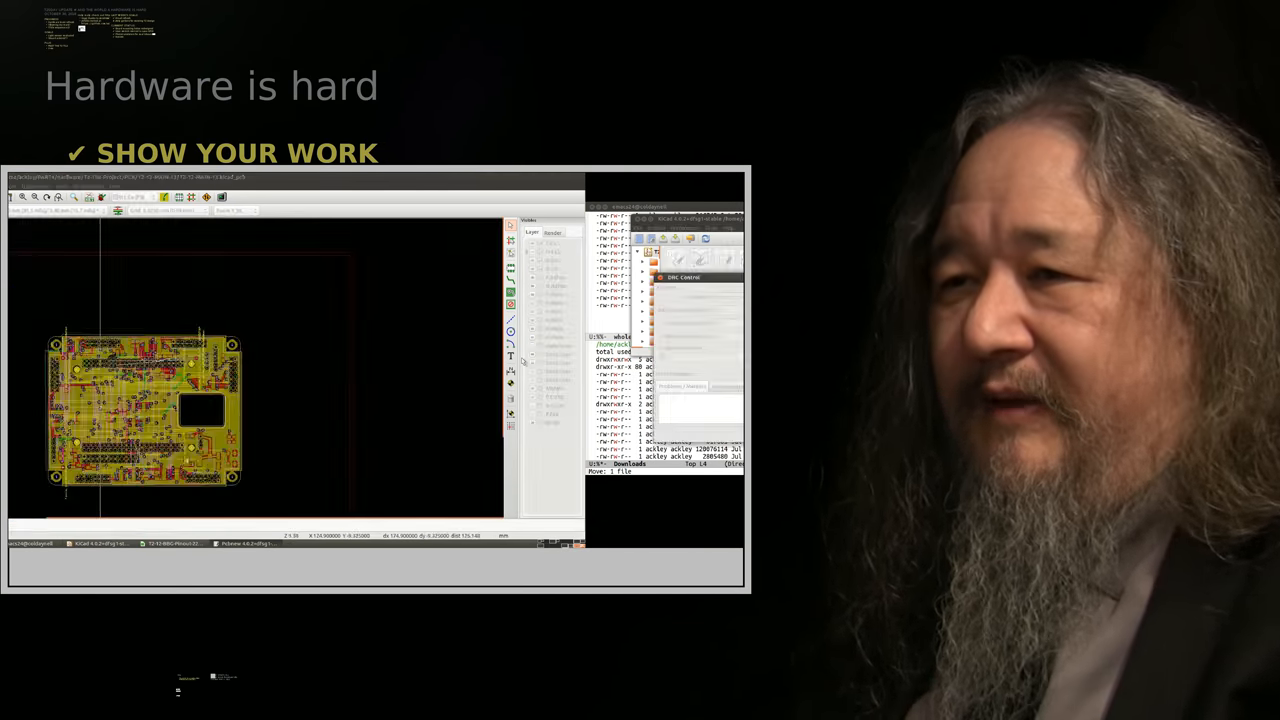